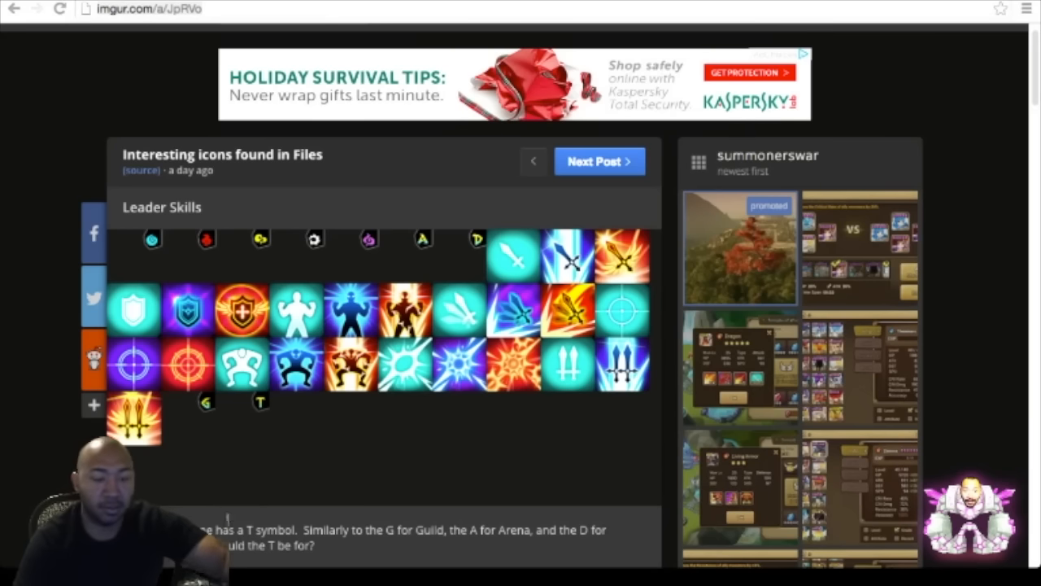
scroll(up, 3)
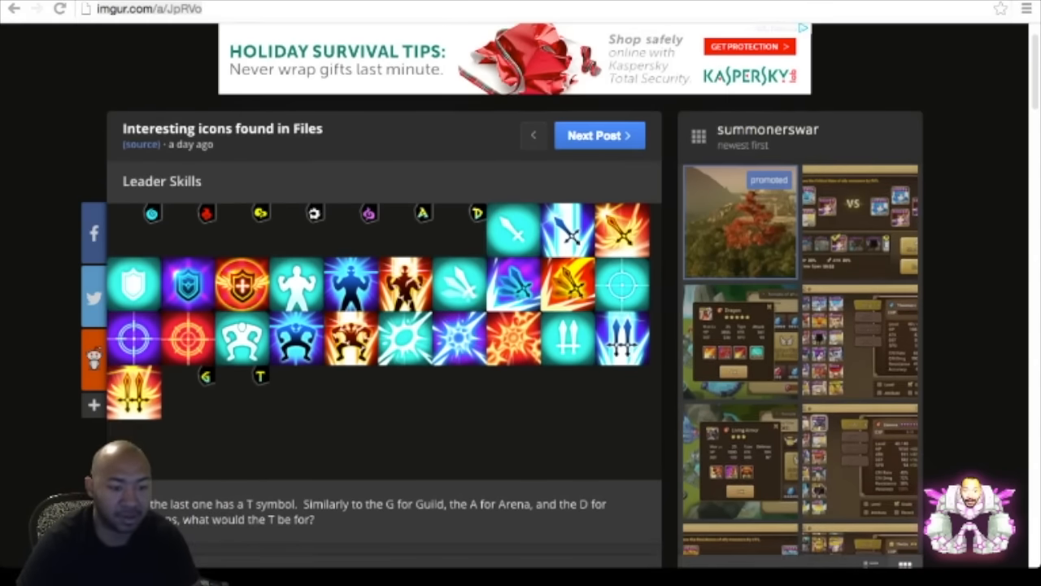
scroll(down, 3)
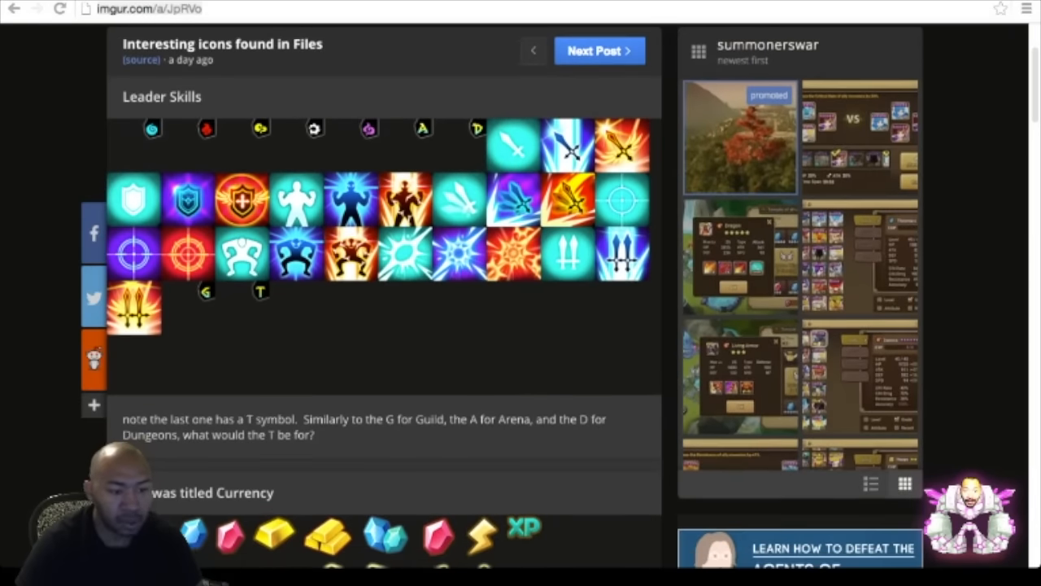
scroll(down, 3)
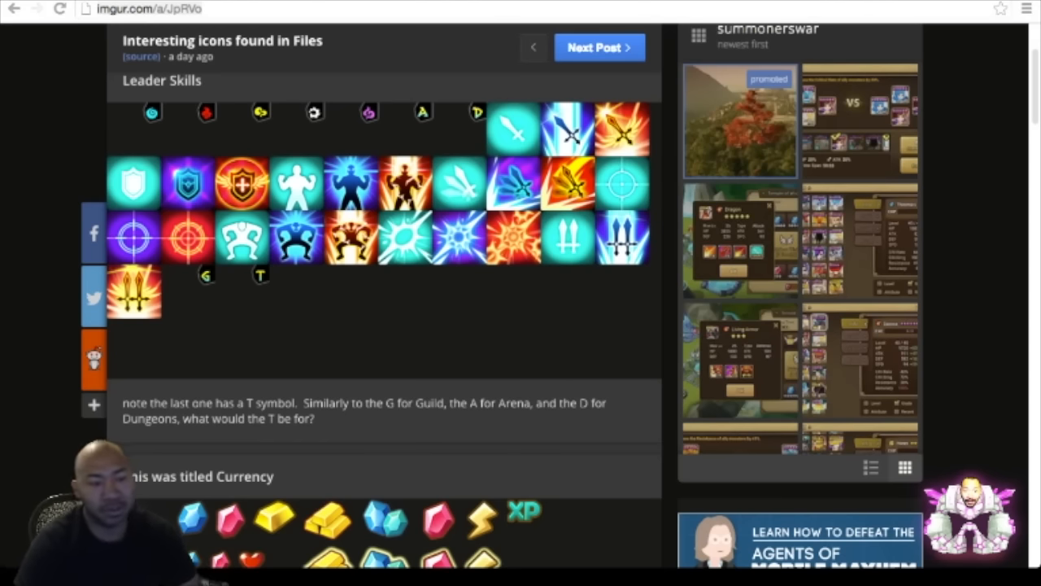
scroll(down, 3)
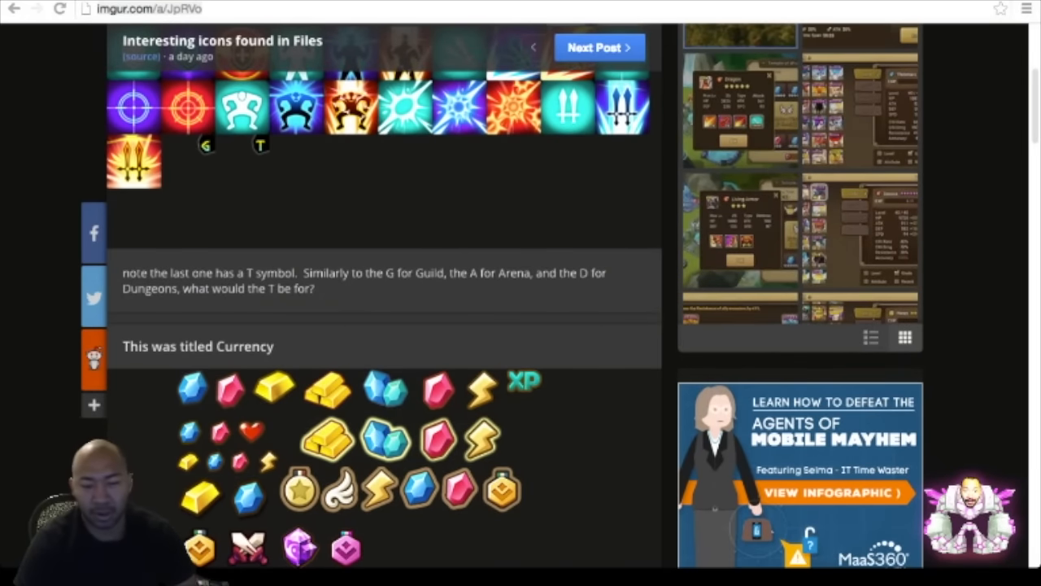
scroll(down, 3)
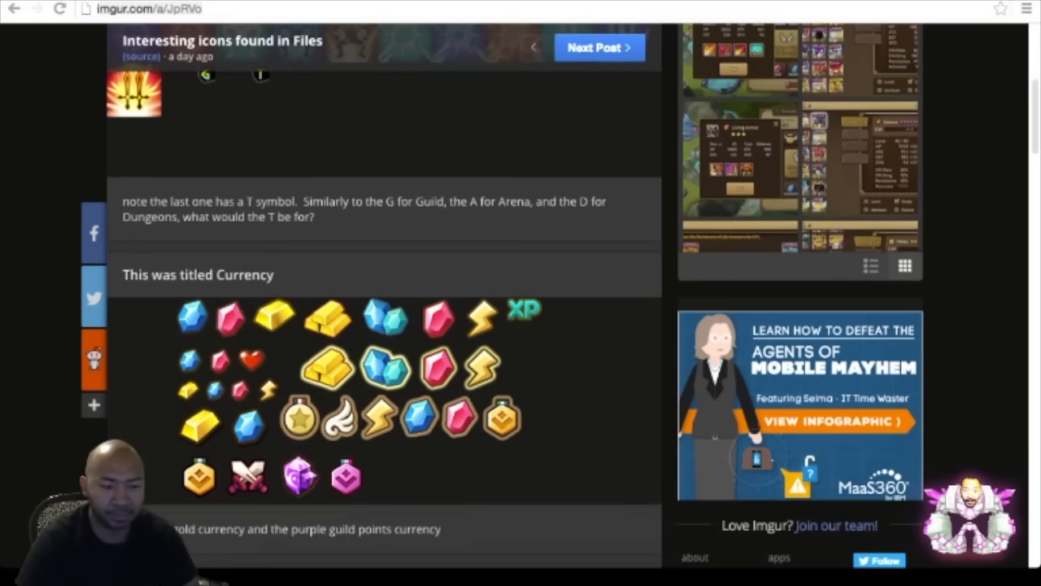
scroll(down, 3)
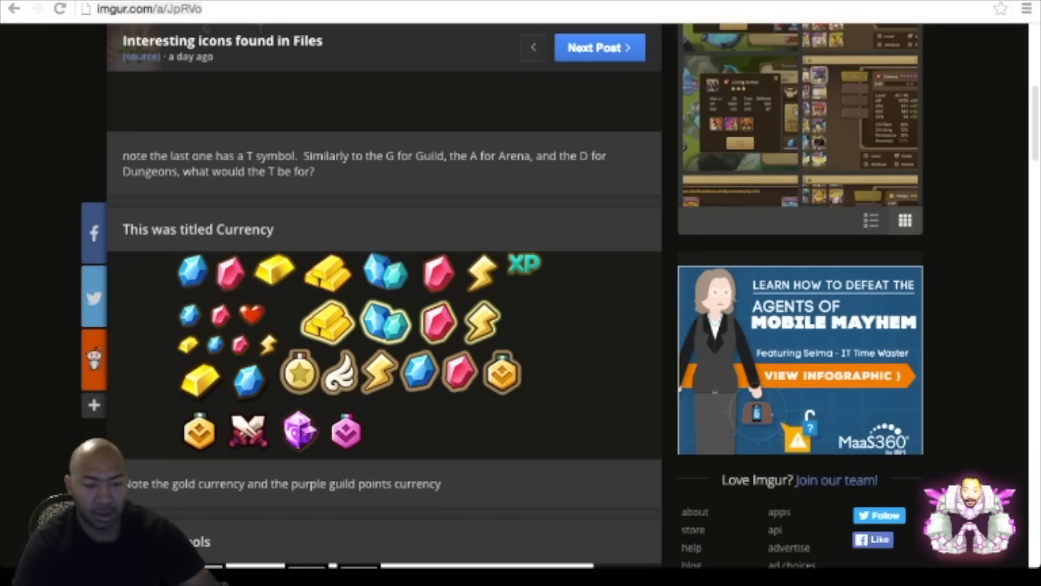
scroll(down, 3)
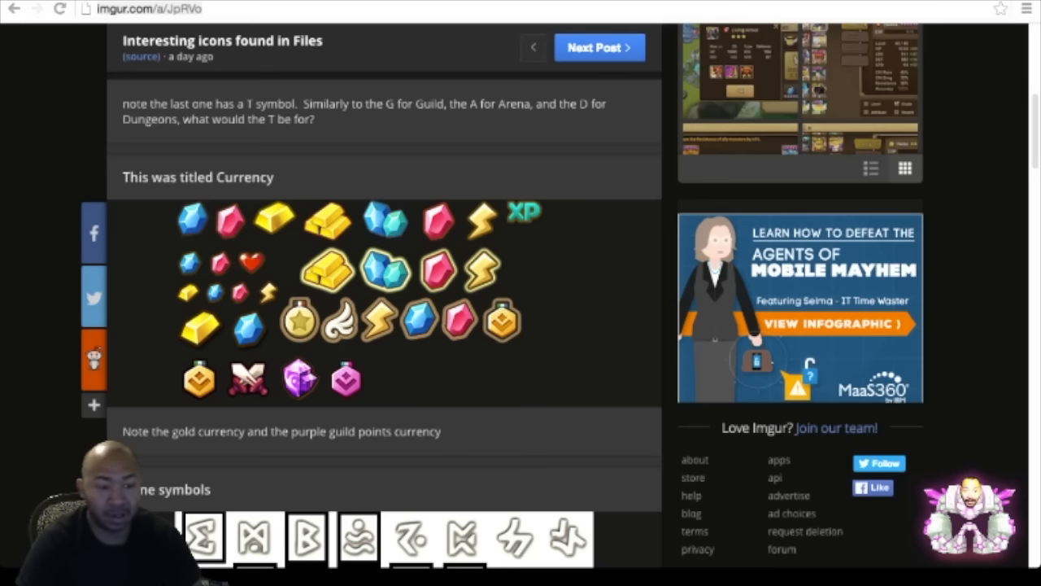
scroll(down, 3)
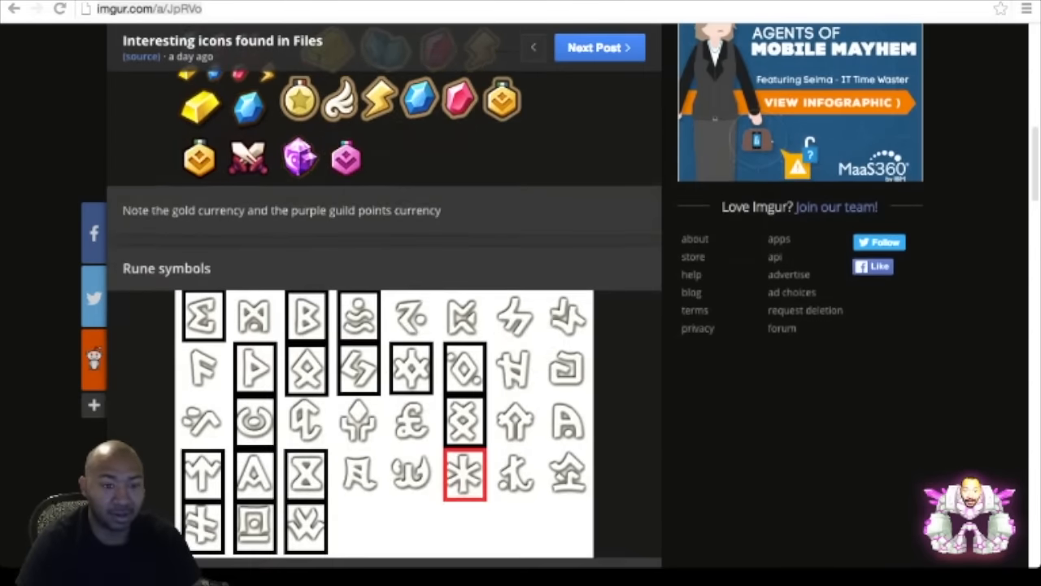
scroll(down, 3)
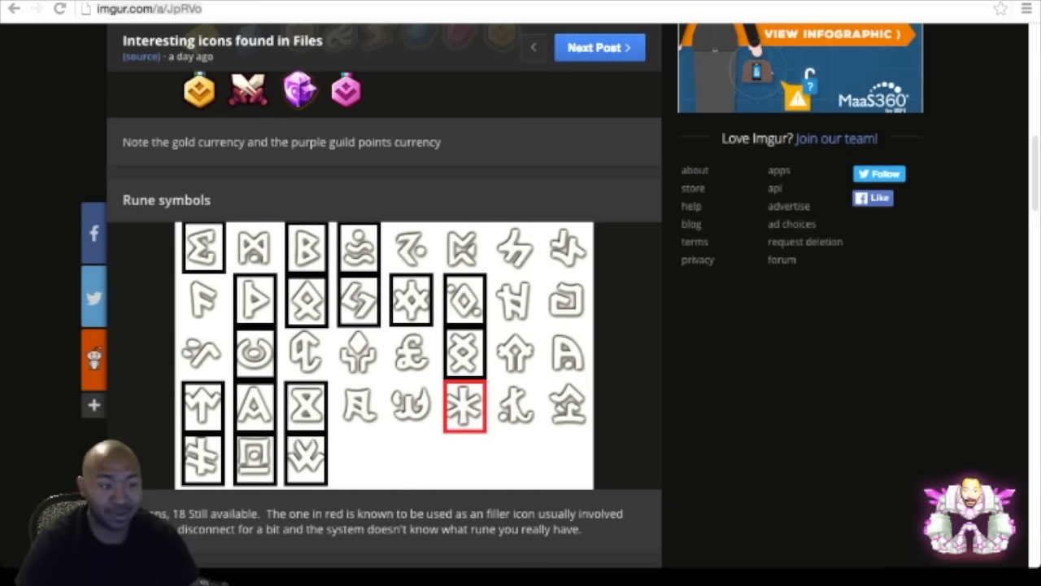
scroll(down, 3)
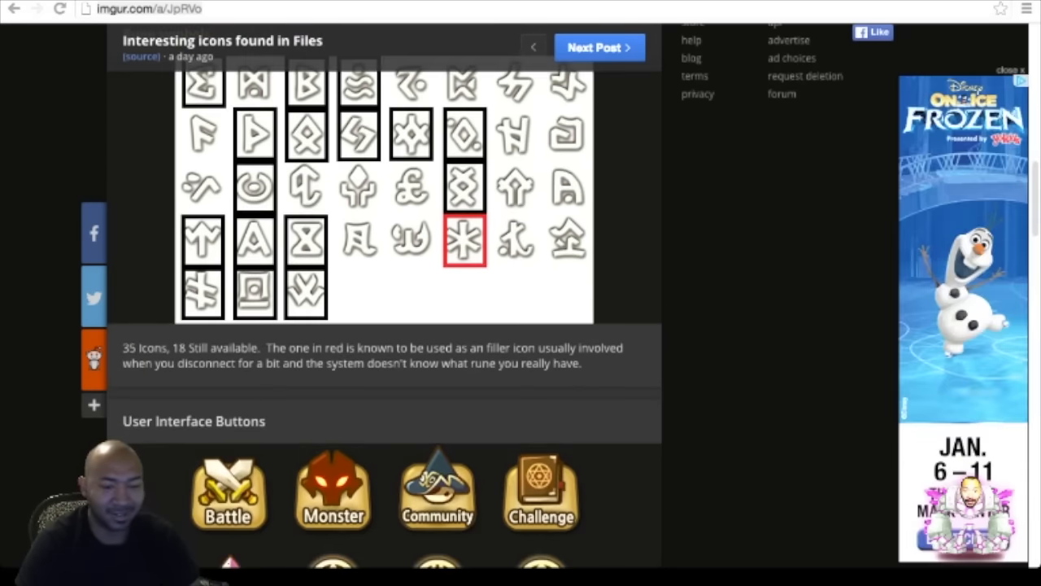
scroll(down, 3)
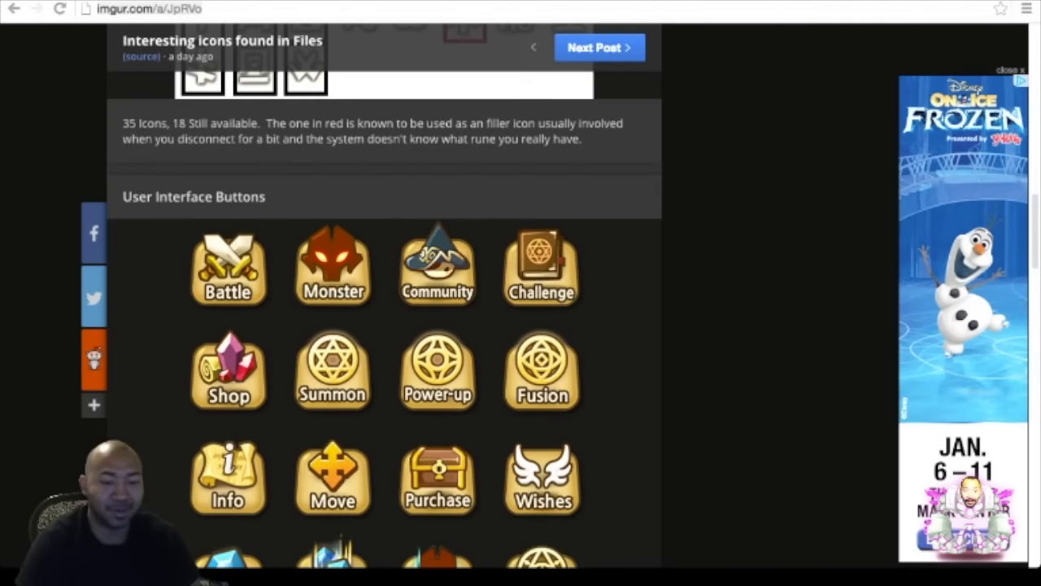
scroll(down, 3)
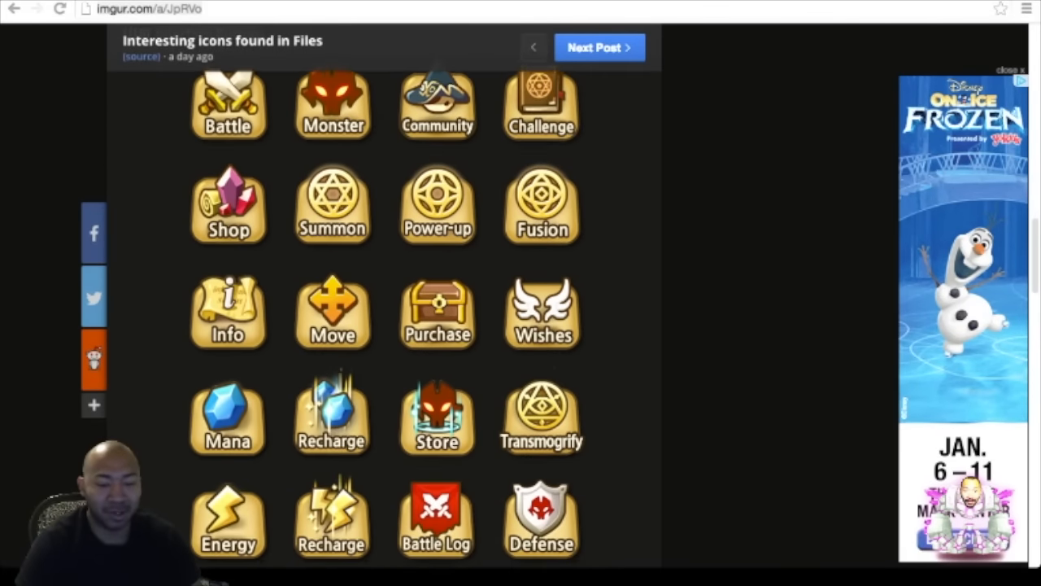
scroll(down, 3)
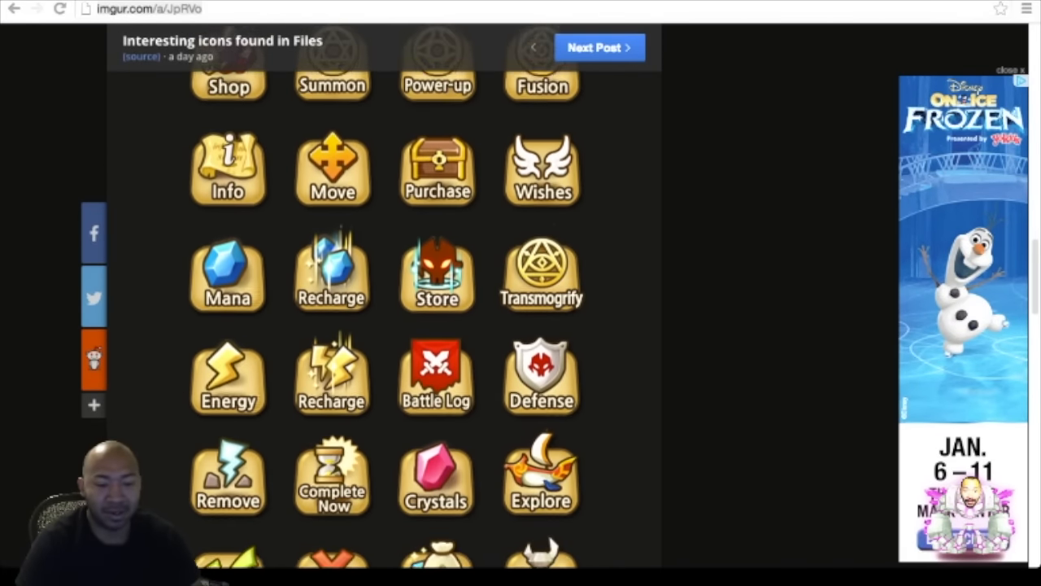
scroll(down, 3)
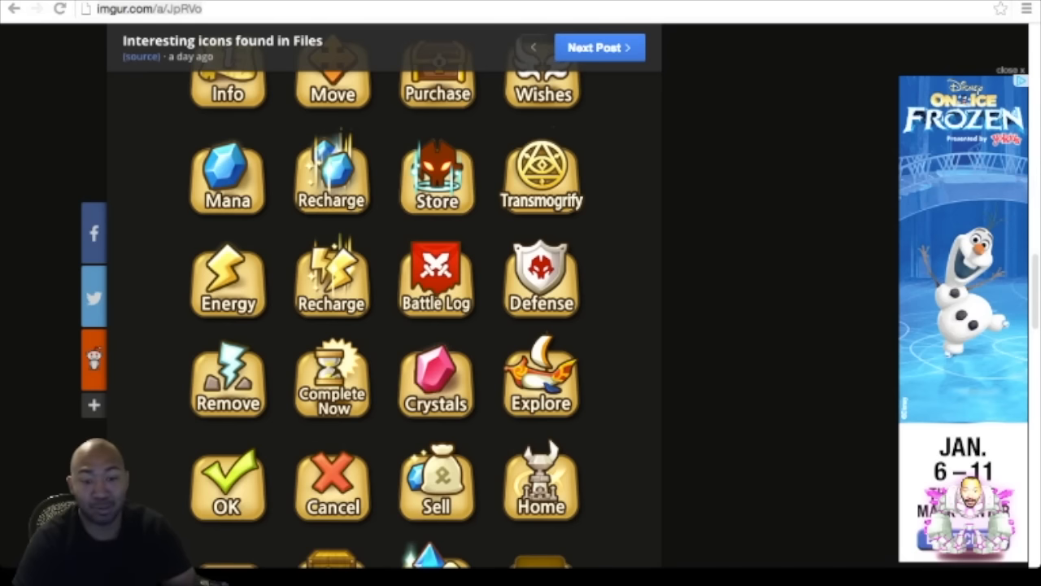
scroll(down, 3)
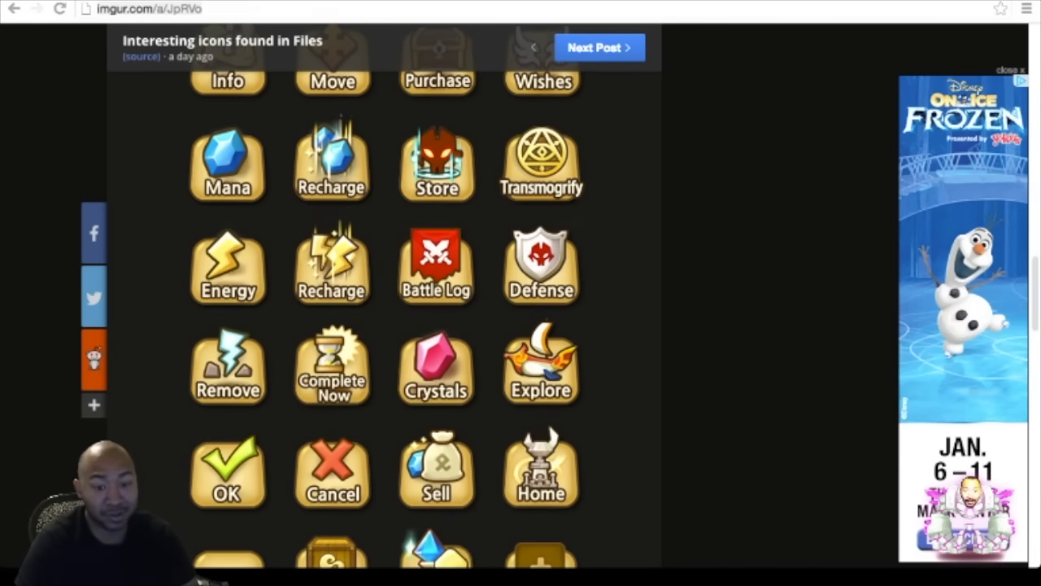
scroll(down, 3)
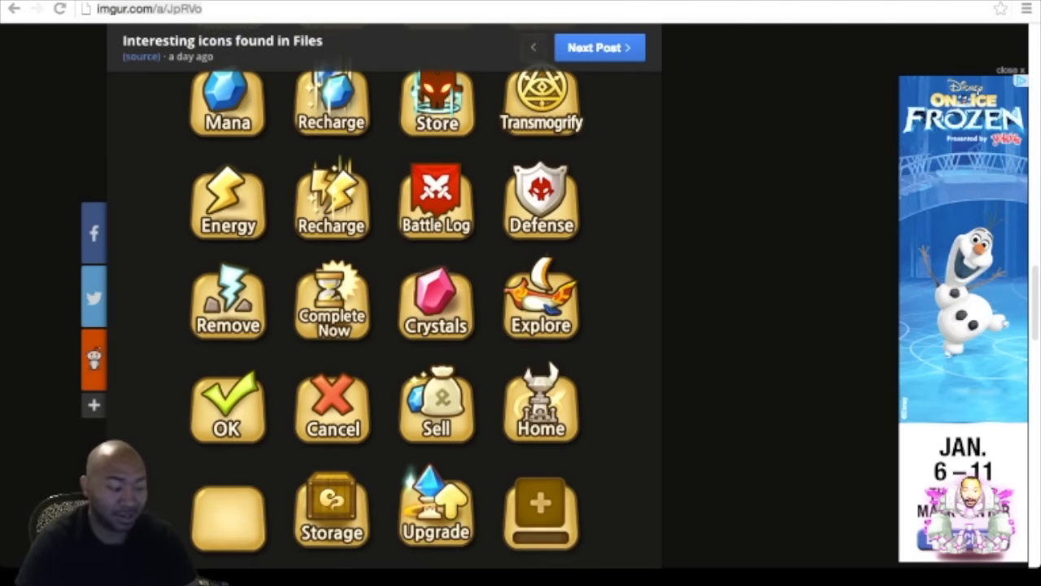
scroll(down, 3)
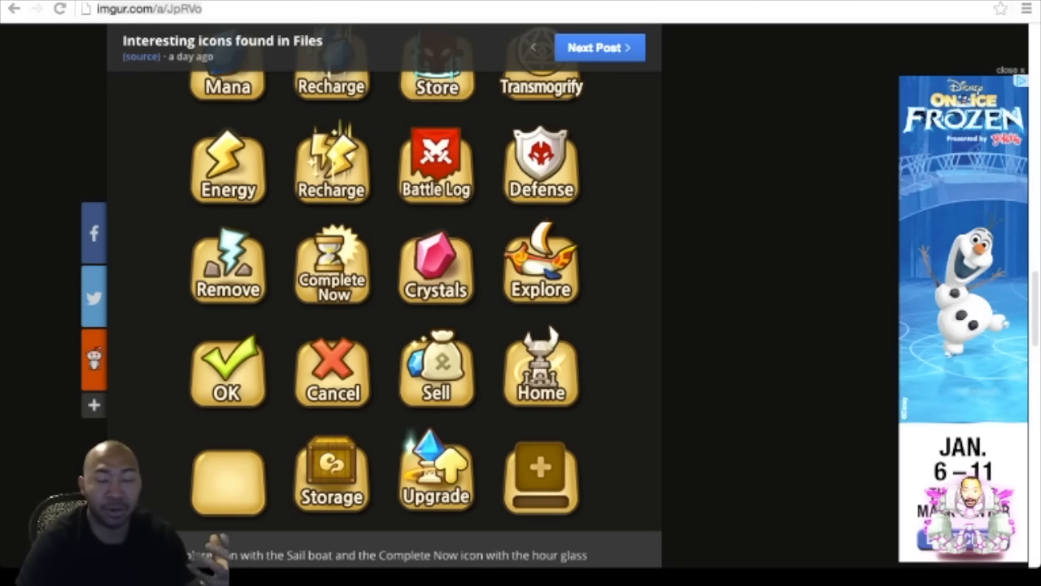
scroll(down, 3)
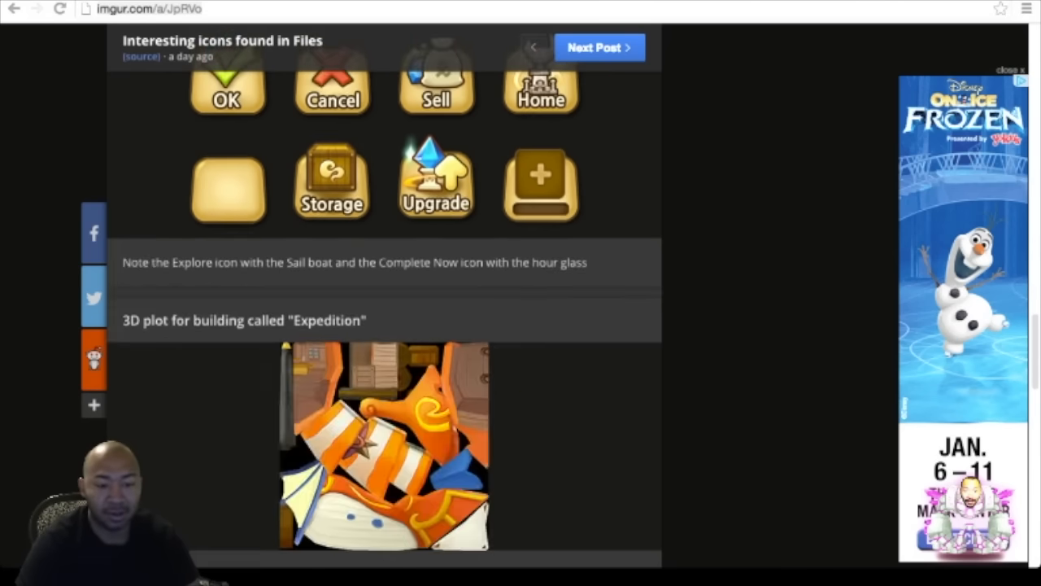
scroll(down, 3)
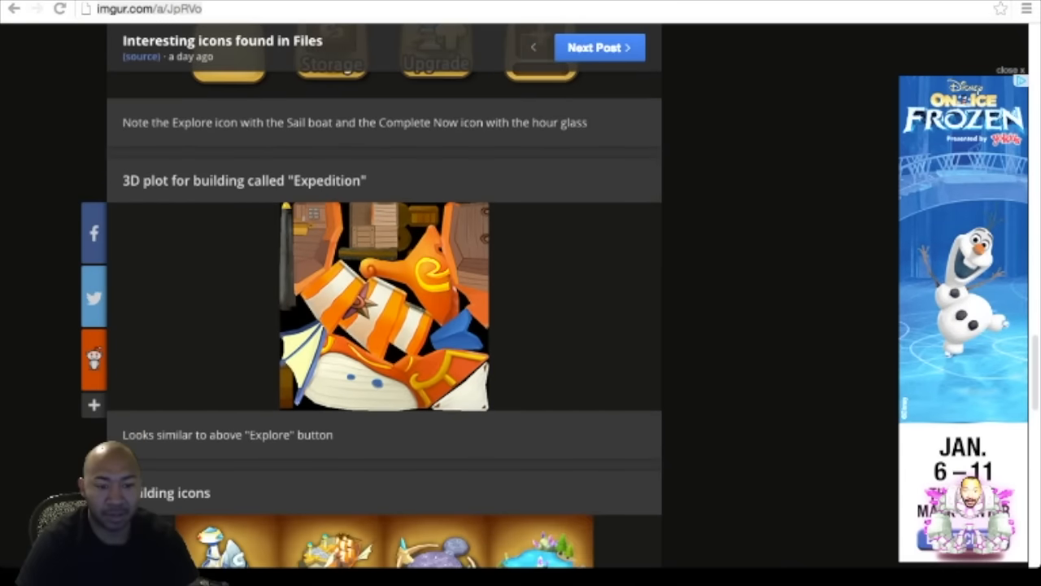
scroll(down, 3)
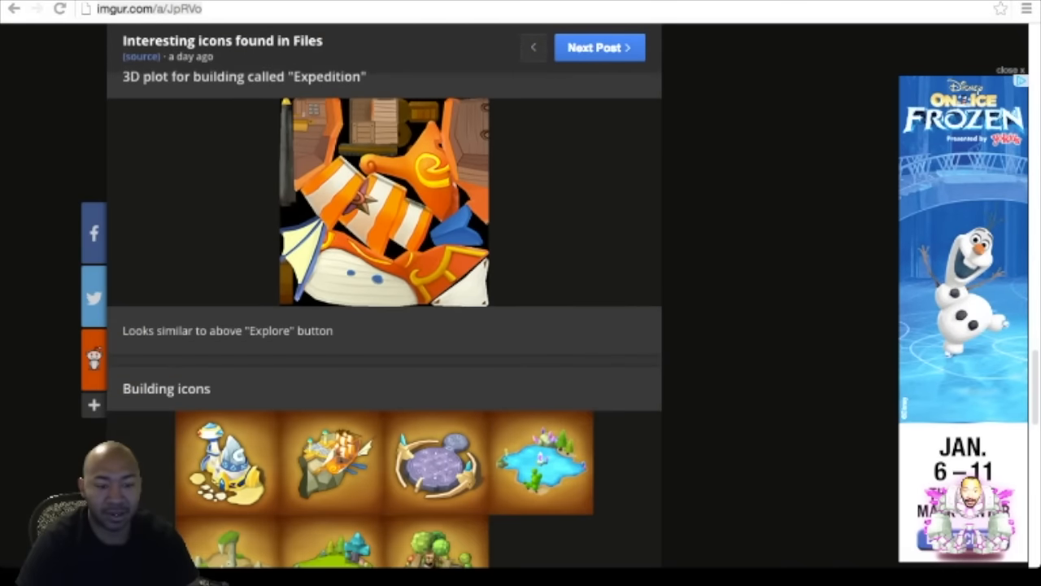
scroll(down, 3)
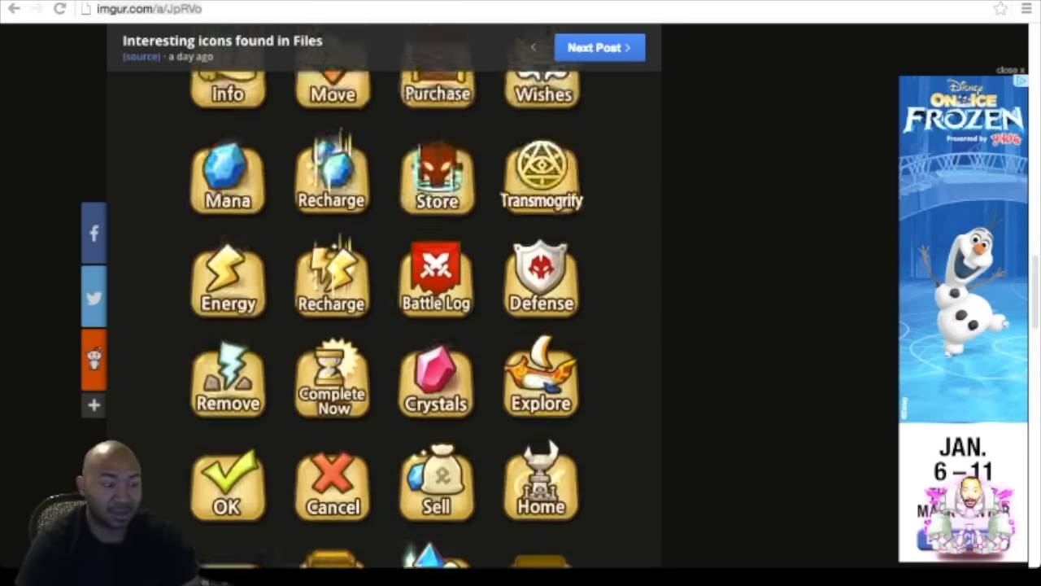
scroll(down, 3)
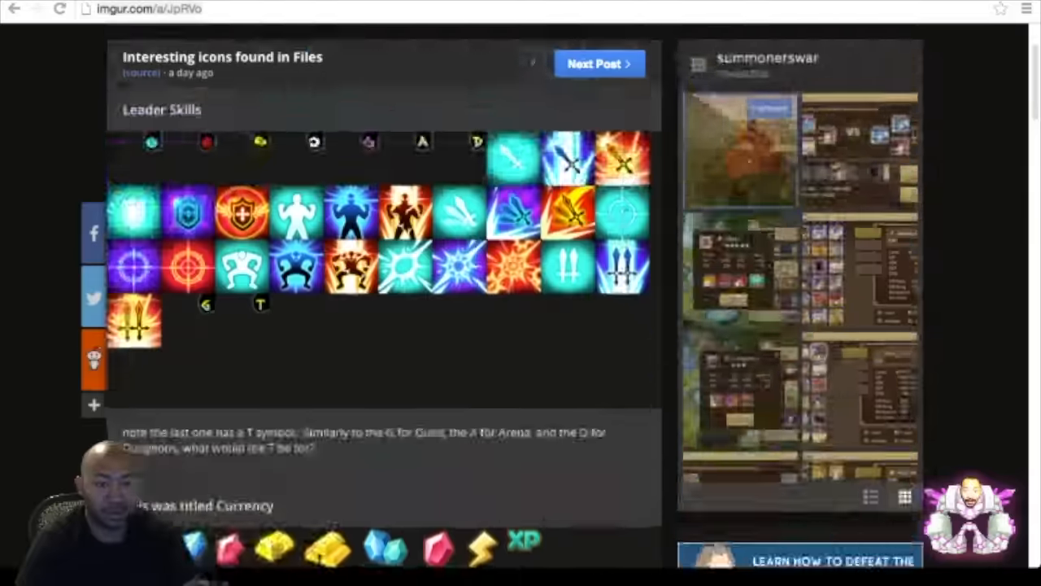
scroll(up, 3)
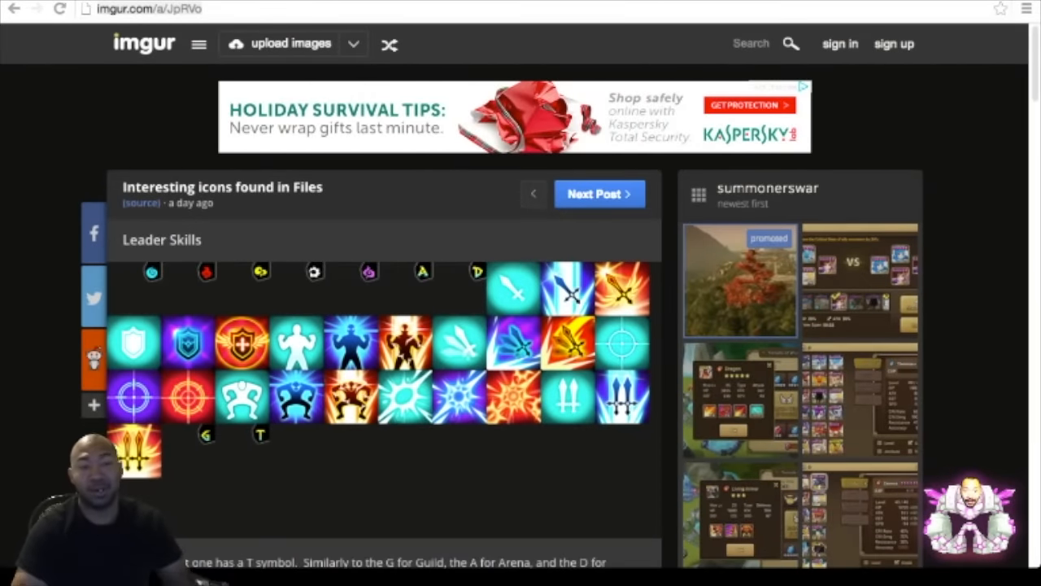